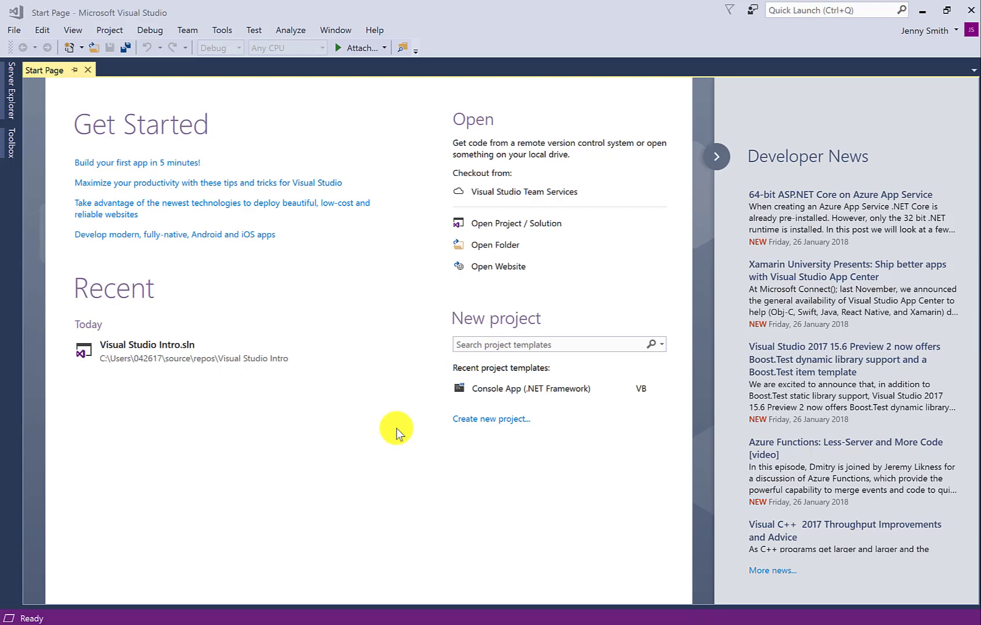
{"action": "mouse_move", "coordinate": [425, 390]}
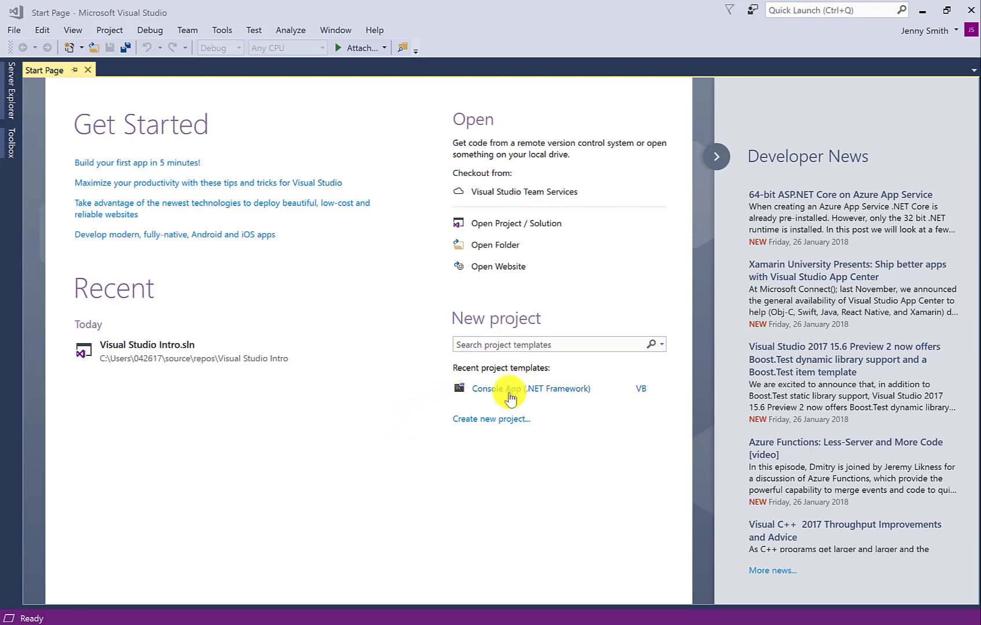
Choose the Visual Basic Console App (.NET Framework) template and enter 'Input Output' as the project name.
{"action": "left_click", "coordinate": [507, 389]}
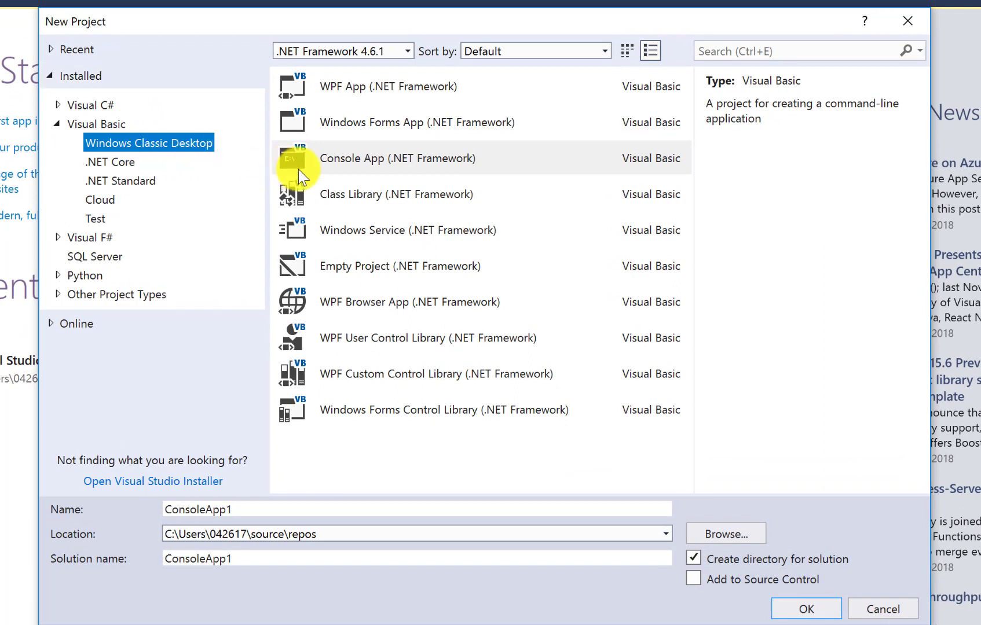
{"action": "left_click", "coordinate": [398, 157]}
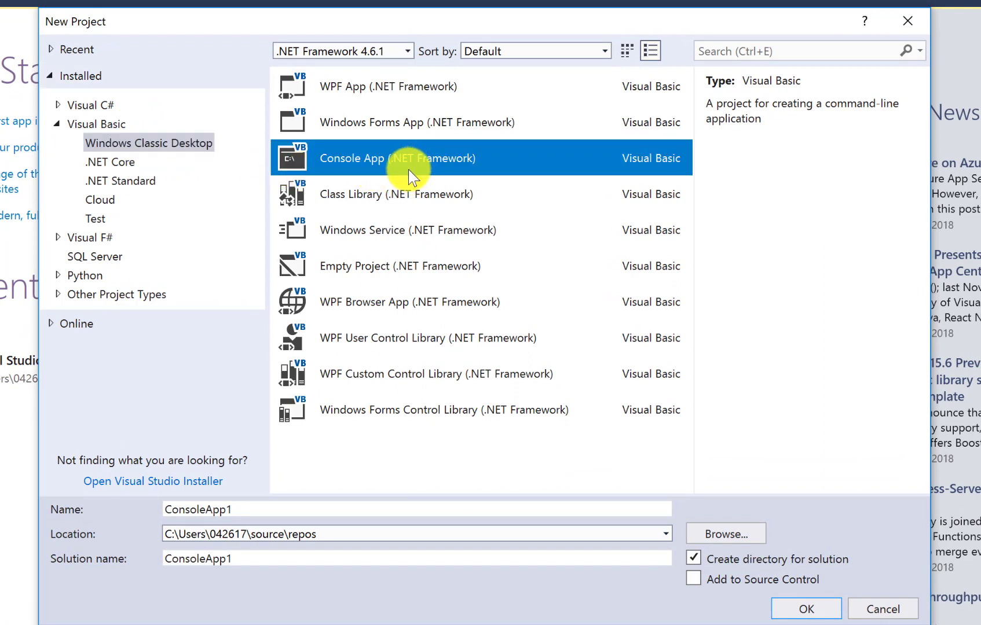
{"action": "mouse_move", "coordinate": [337, 359]}
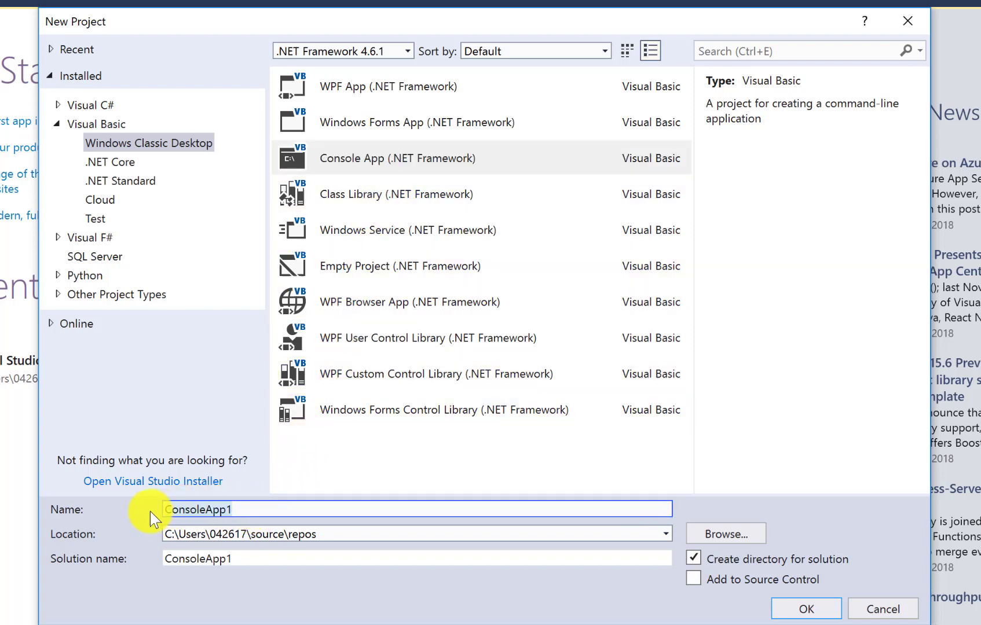
{"action": "type", "text": "Input"}
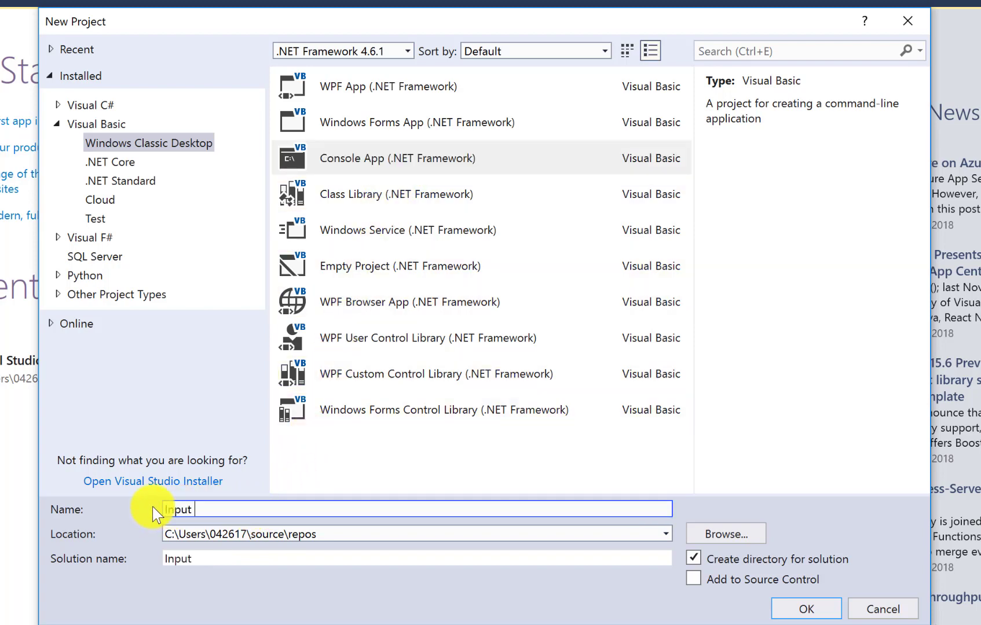
{"action": "type", "text": "Output"}
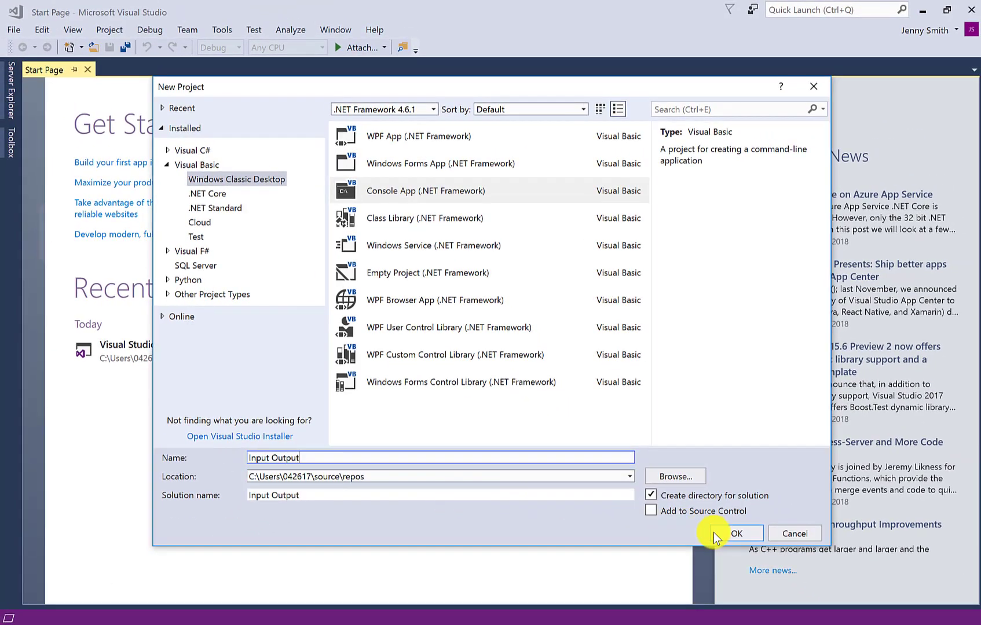
Create the project and declare Dim name As String = "" in Sub Main.
{"action": "left_click", "coordinate": [735, 533]}
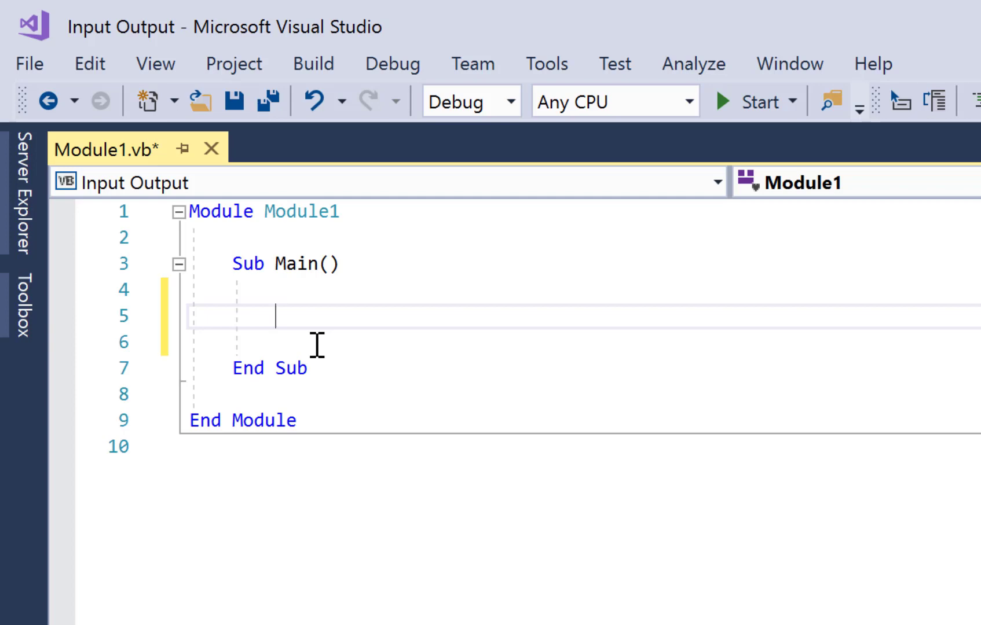
{"action": "type", "text": "Di"}
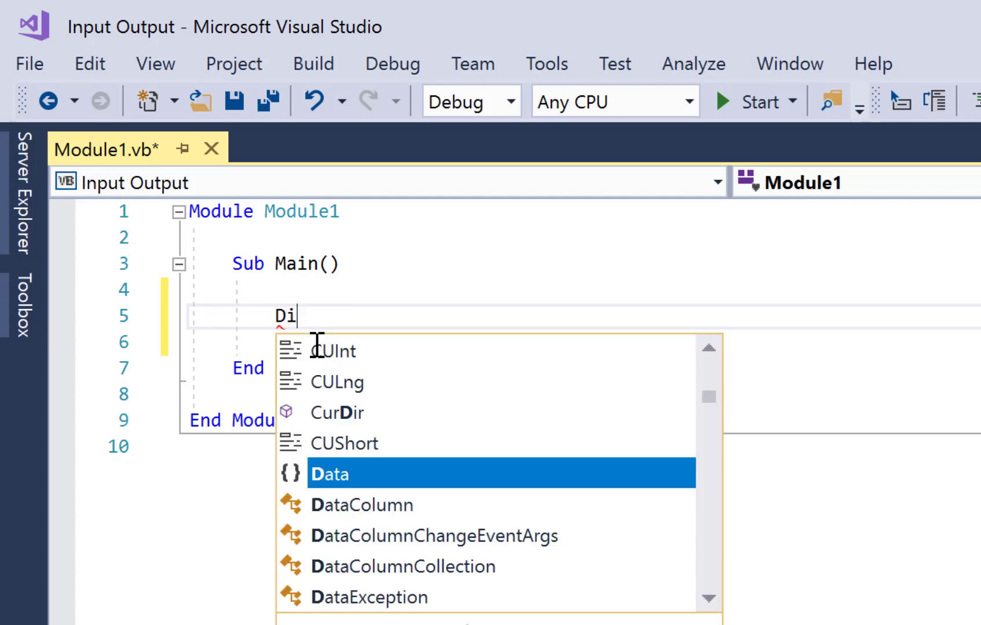
{"action": "type", "text": "m"}
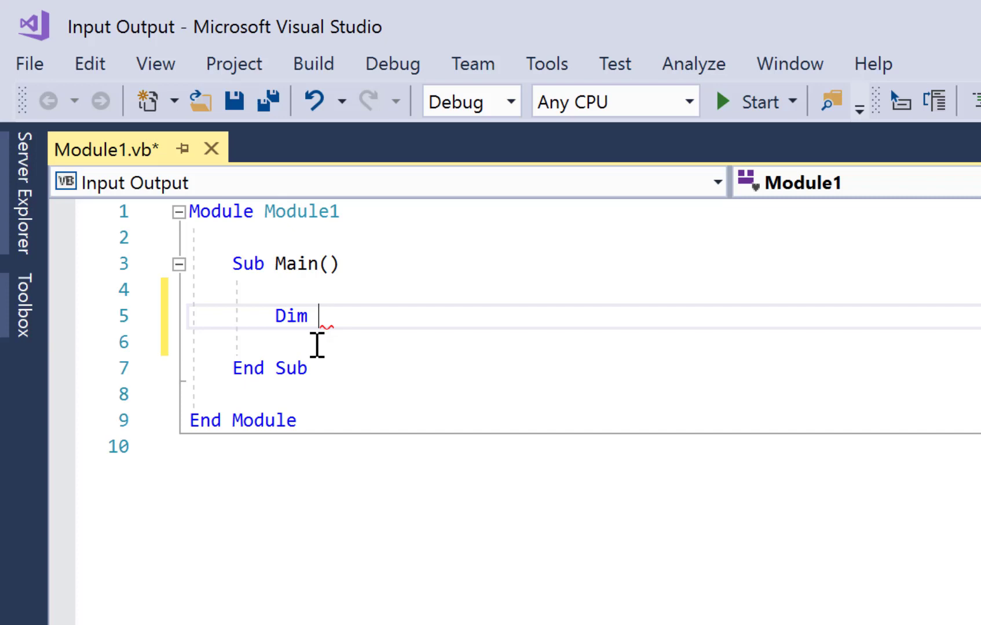
{"action": "type", "text": "name As String = \""}
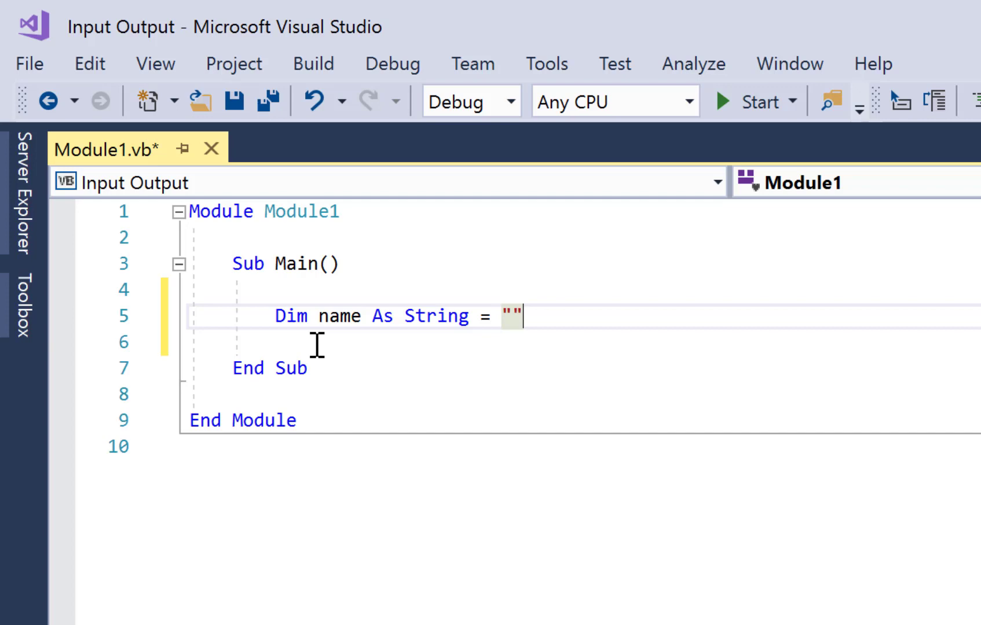
{"action": "mouse_move", "coordinate": [348, 404]}
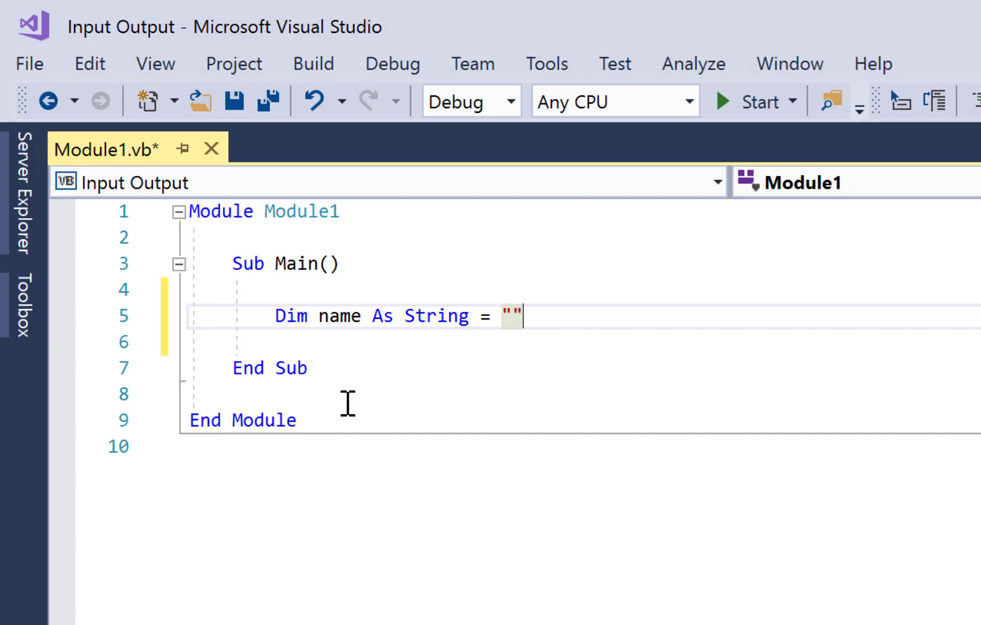
Add a ' prompt user comment below the name declaration.
{"action": "key", "text": "enter"}
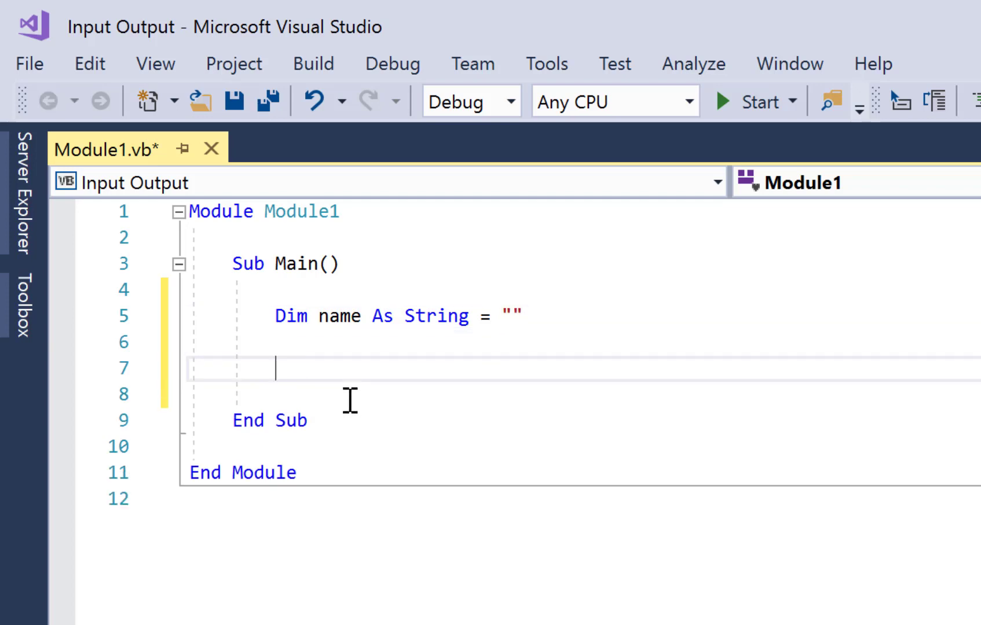
{"action": "type", "text": "' prompt"}
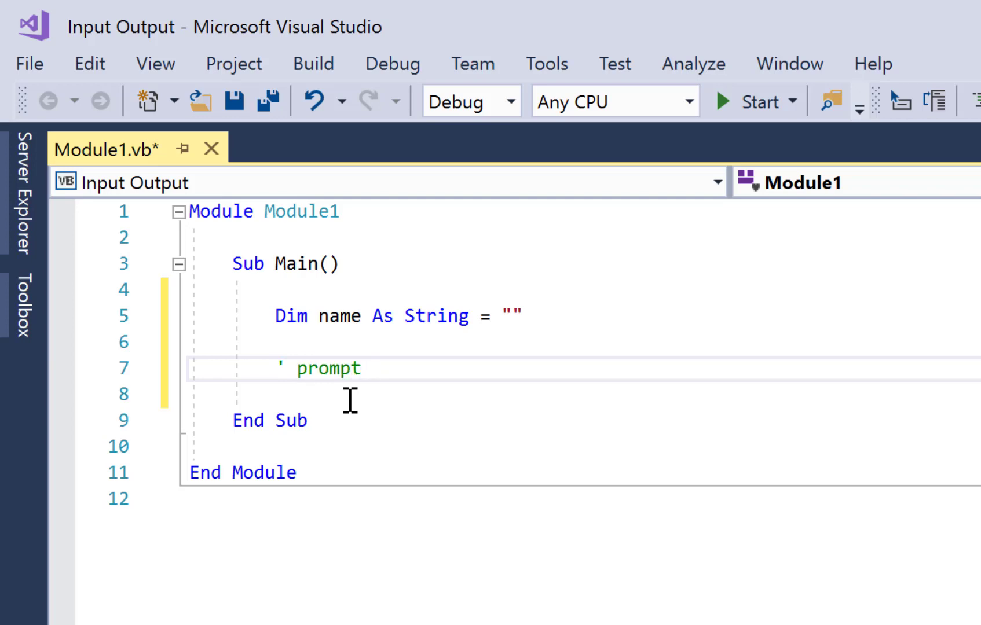
{"action": "type", "text": "user"}
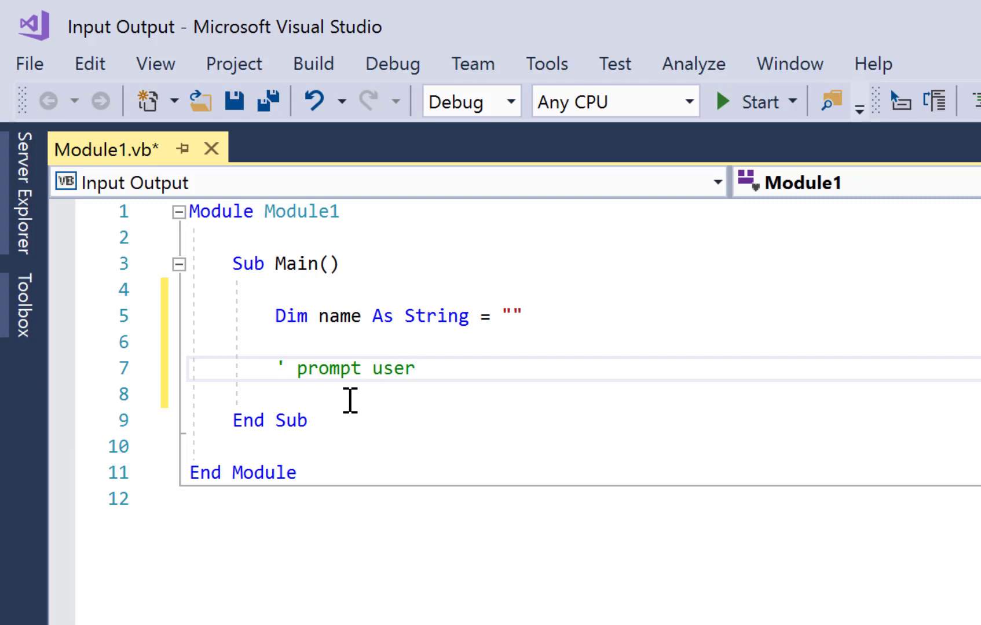
Write Console.Write("Enter your name: ") on the line below the comment.
{"action": "left_click", "coordinate": [414, 368]}
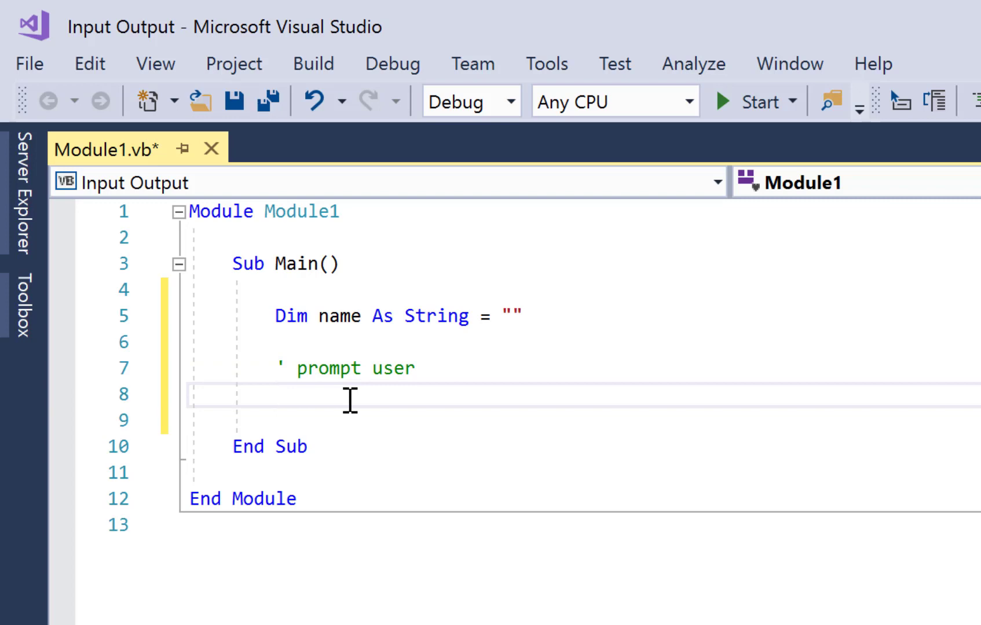
{"action": "type", "text": "conso"}
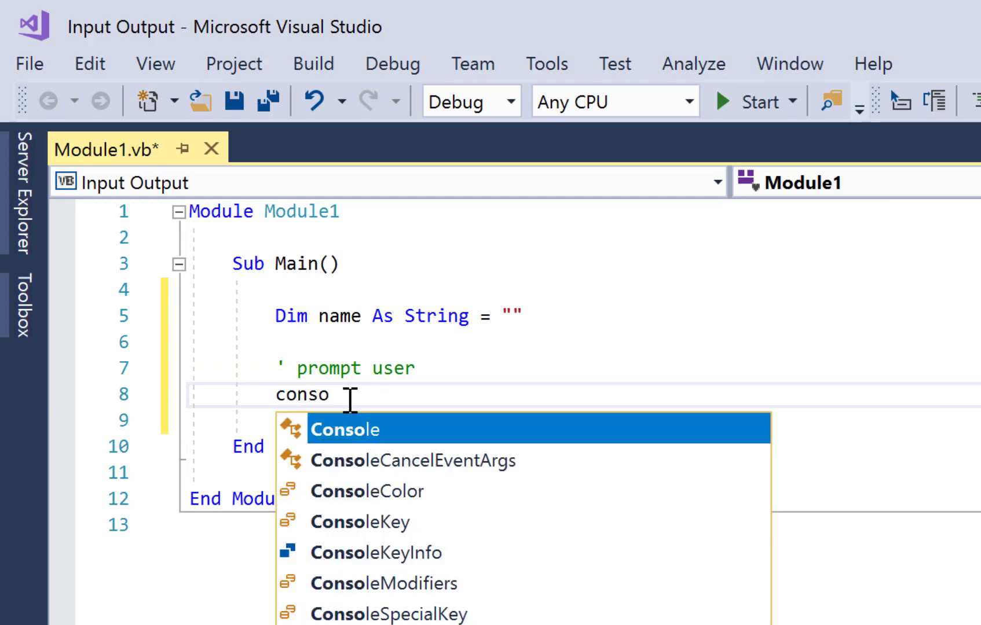
{"action": "type", "text": ".w"}
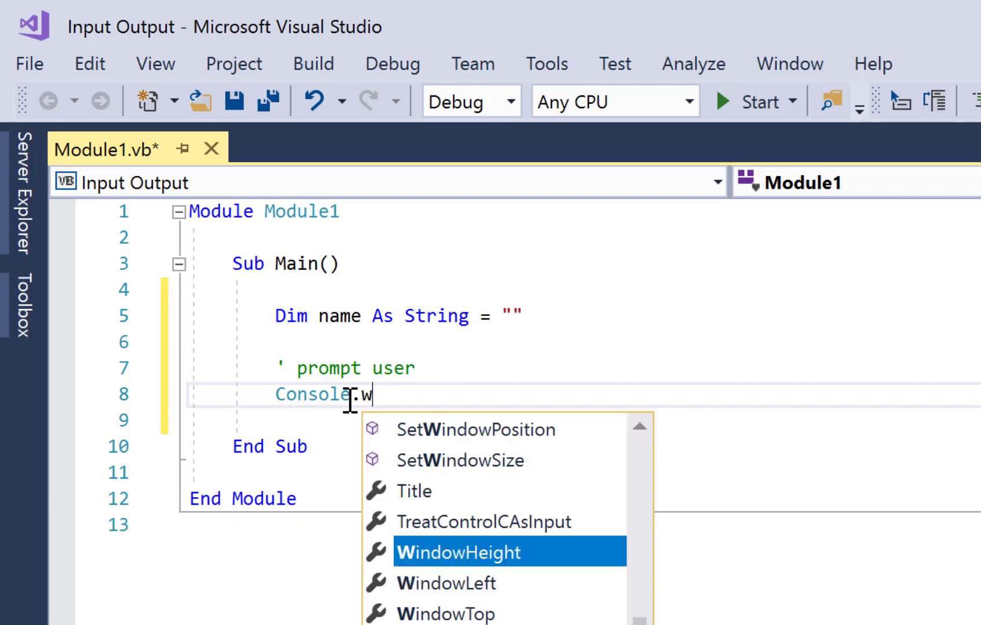
{"action": "type", "text": "rite(\""}
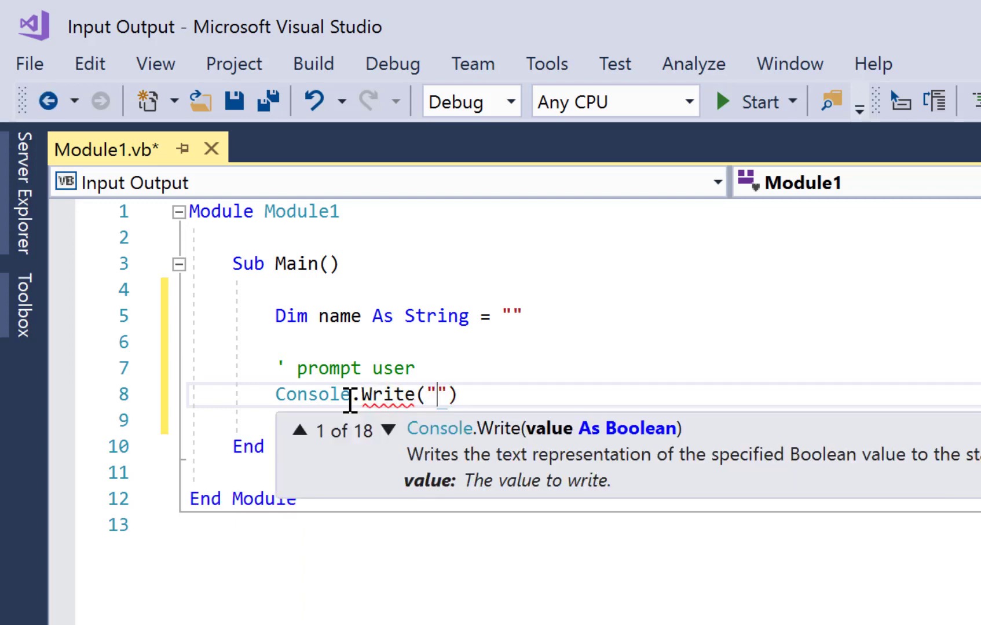
{"action": "type", "text": "Enter your name:"}
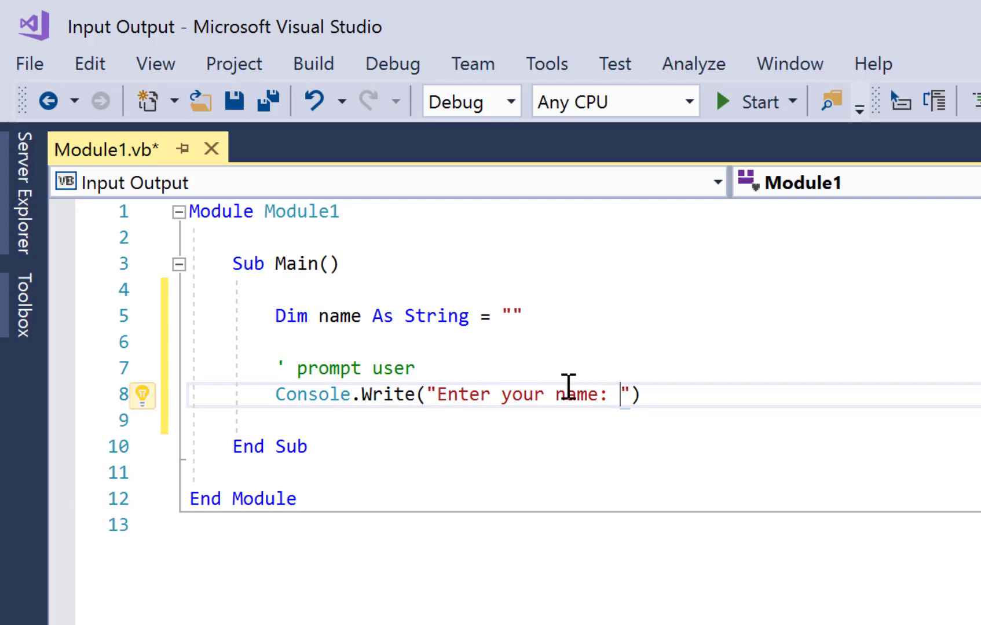
{"action": "mouse_move", "coordinate": [660, 399]}
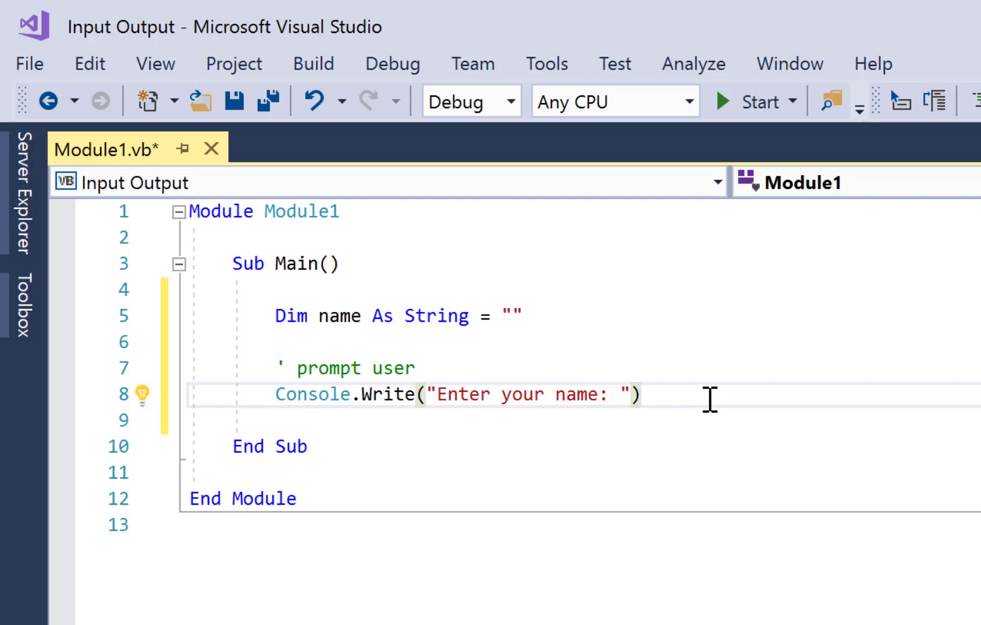
Add a ' get user input comment below the Write statement.
{"action": "key", "text": "enter"}
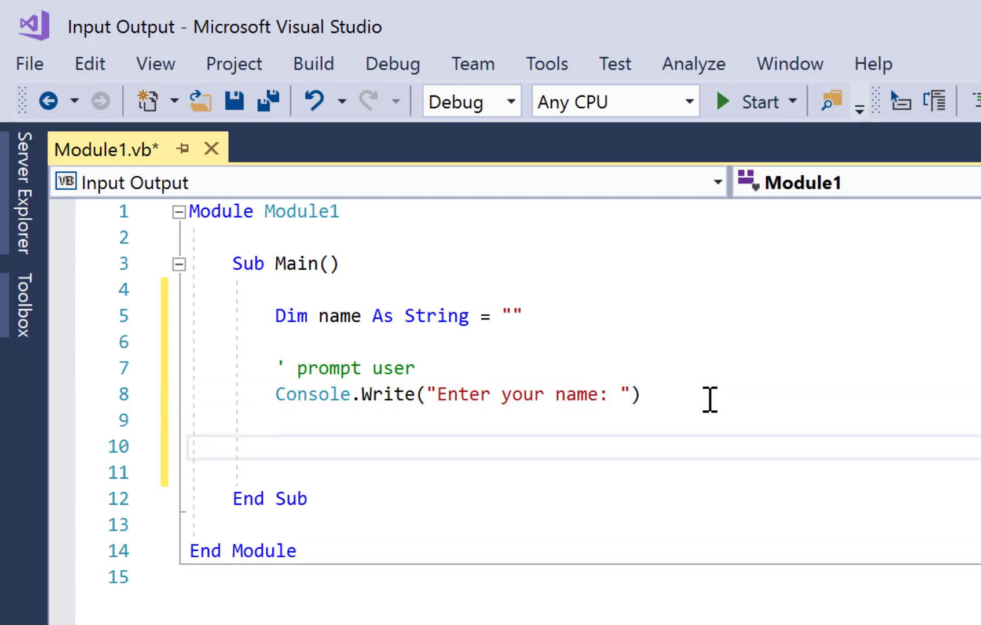
{"action": "type", "text": "' get user input"}
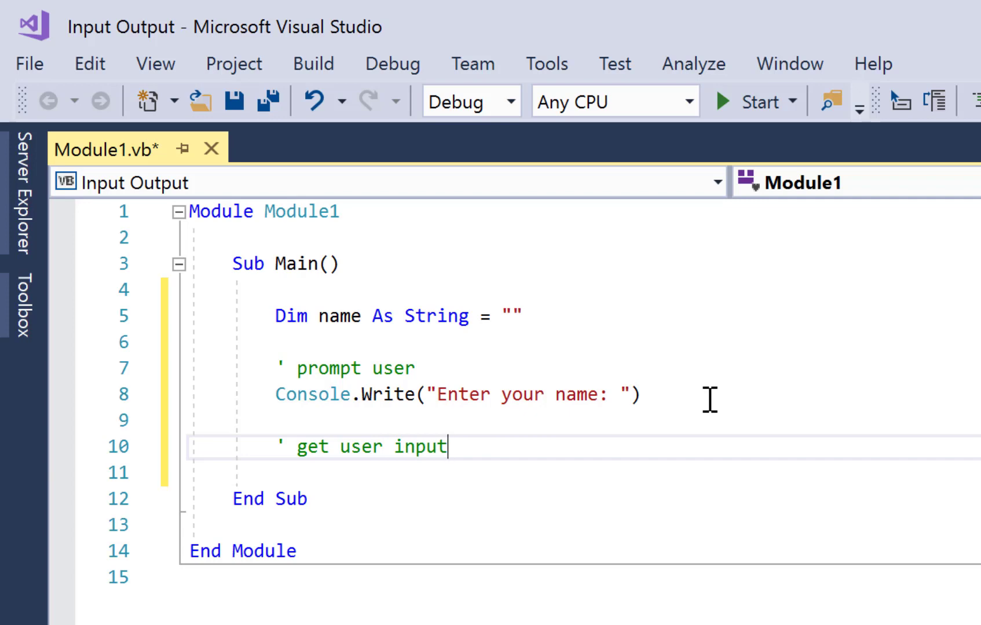
{"action": "key", "text": "enter"}
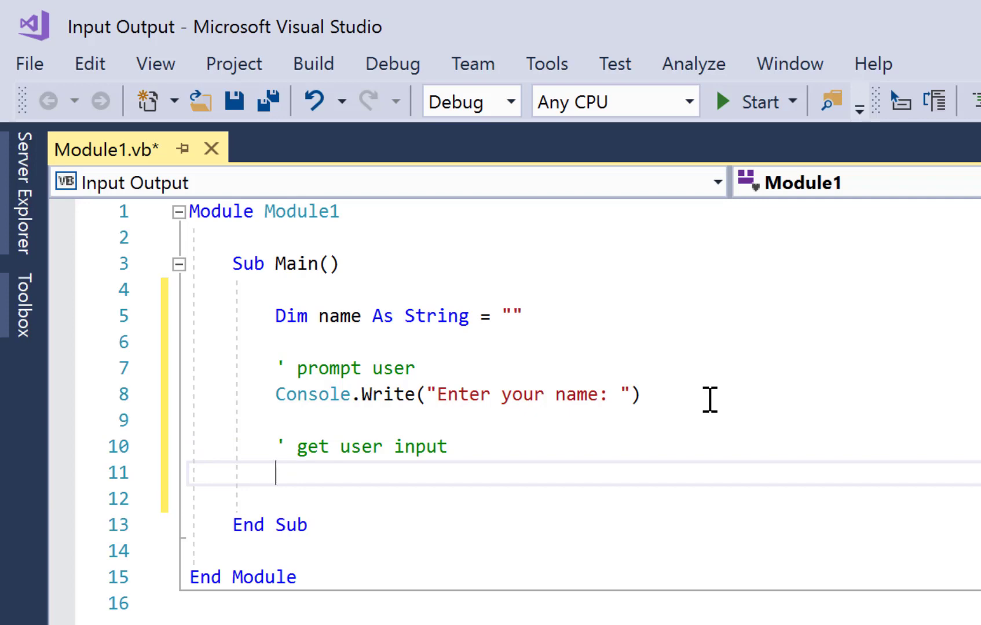
Assign name = Console.ReadLine and begin the ' output user input comment.
{"action": "type", "text": "name"}
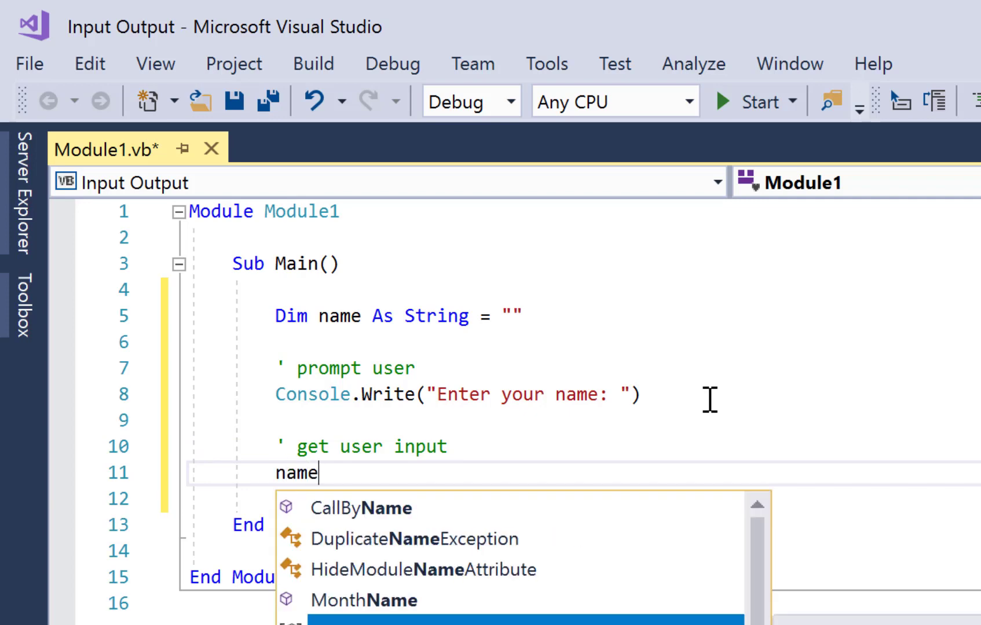
{"action": "key", "text": "Escape"}
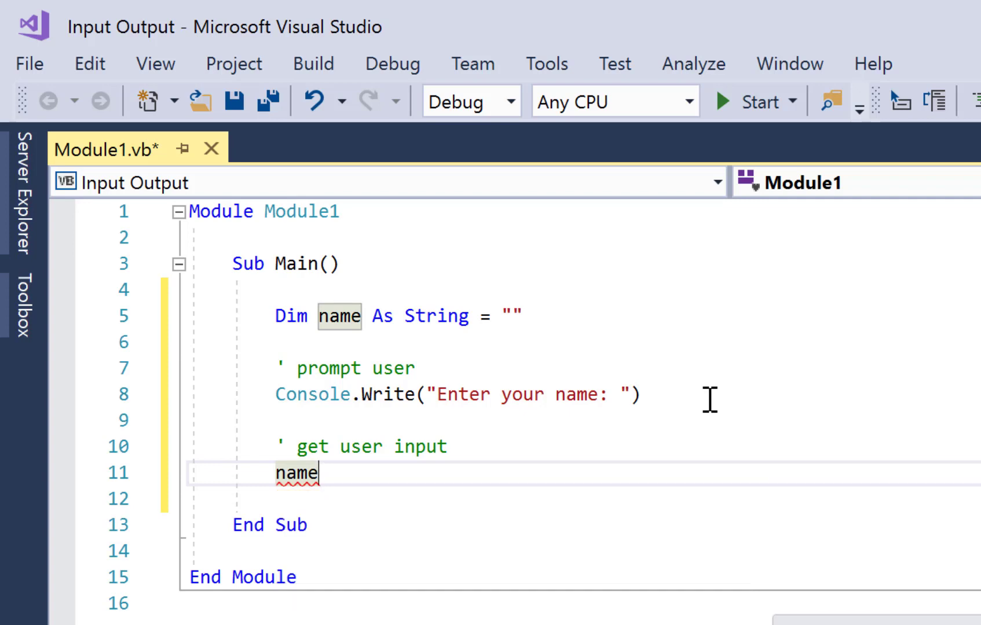
{"action": "type", "text": "="}
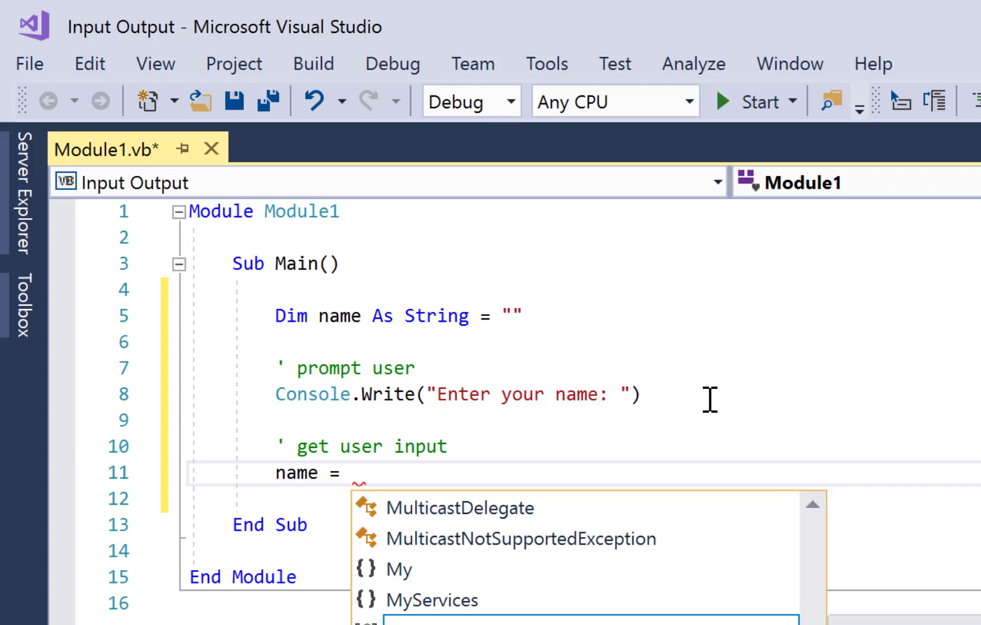
{"action": "type", "text": "console"}
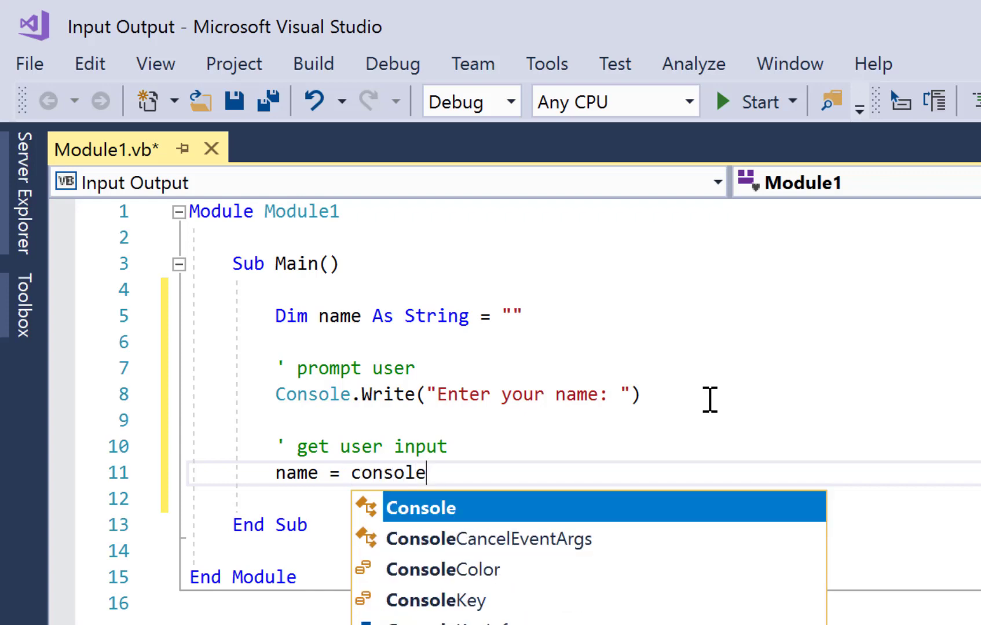
{"action": "type", "text": ".rea"}
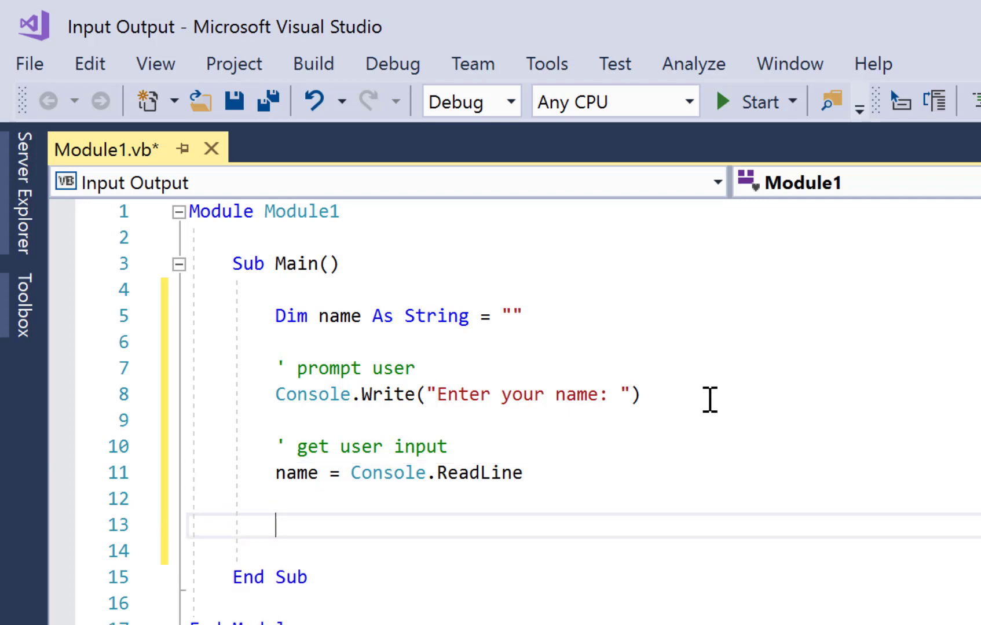
{"action": "type", "text": "' output user input"}
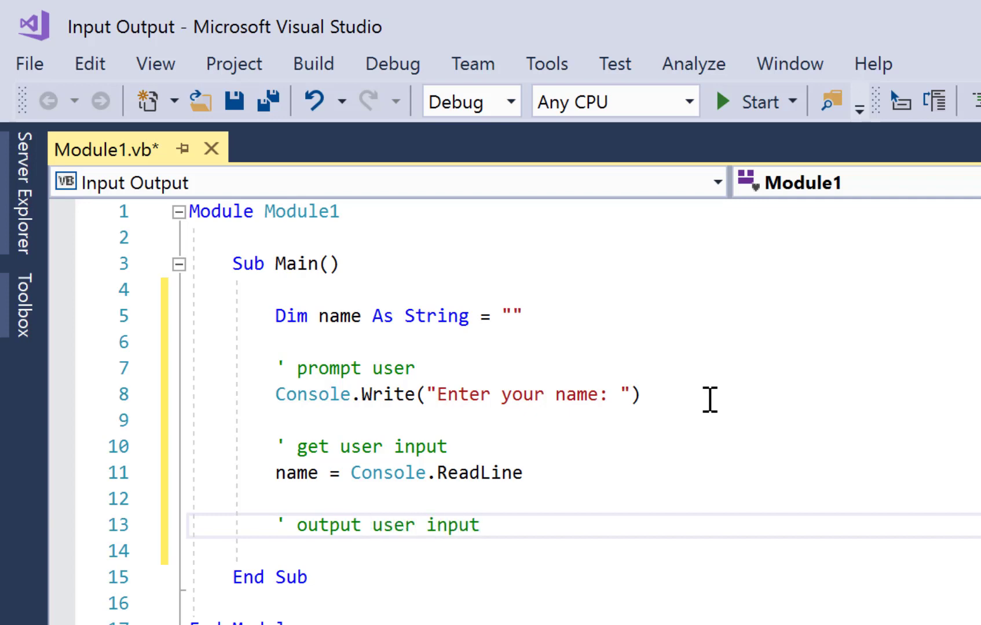
Write Console.Write(name) under the output user input comment.
{"action": "type", "text": "c"}
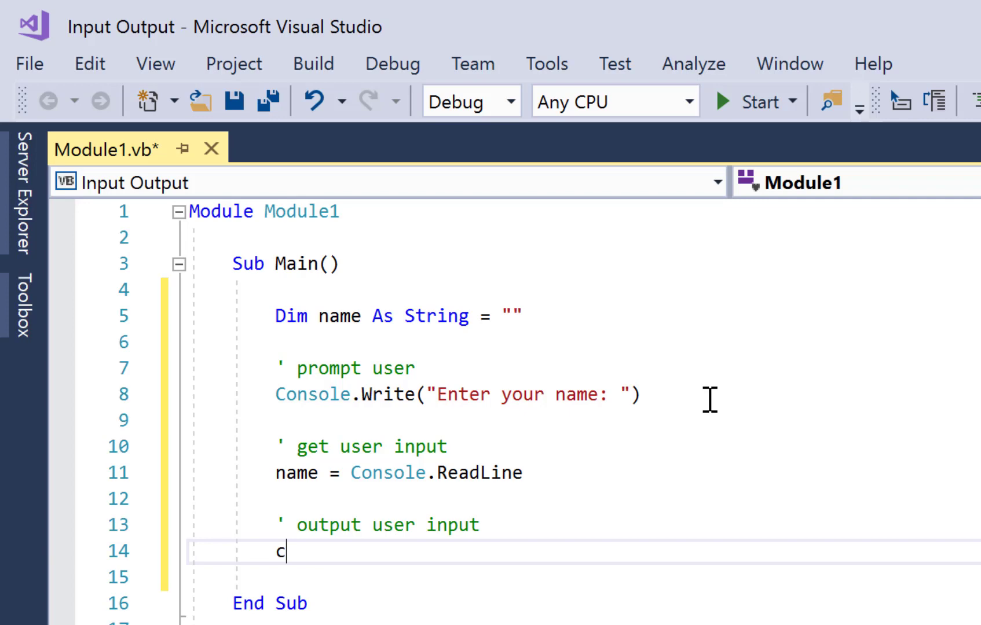
{"action": "type", "text": "onsole.write("}
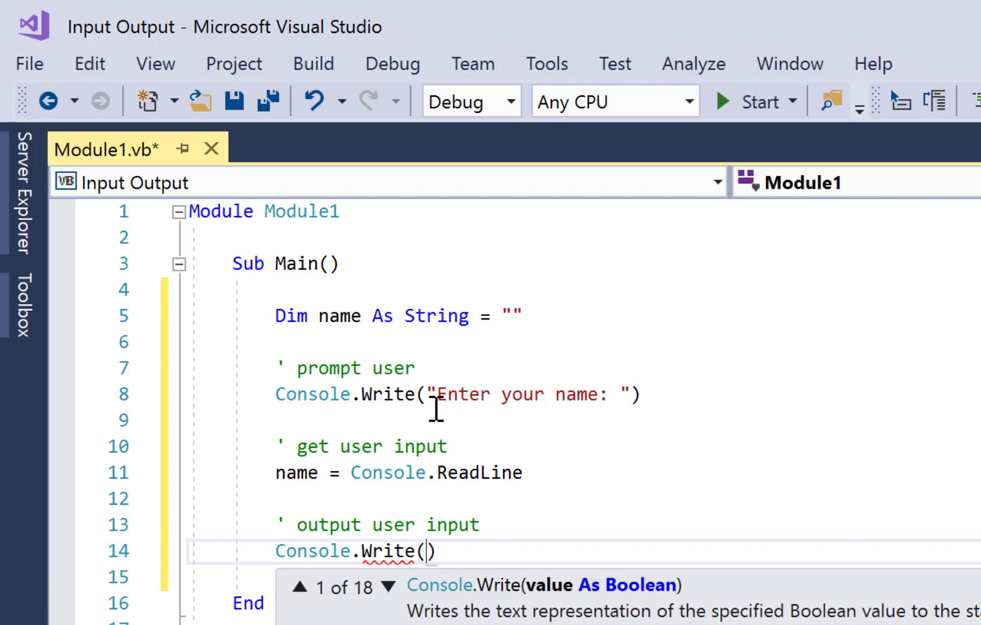
{"action": "mouse_move", "coordinate": [544, 428]}
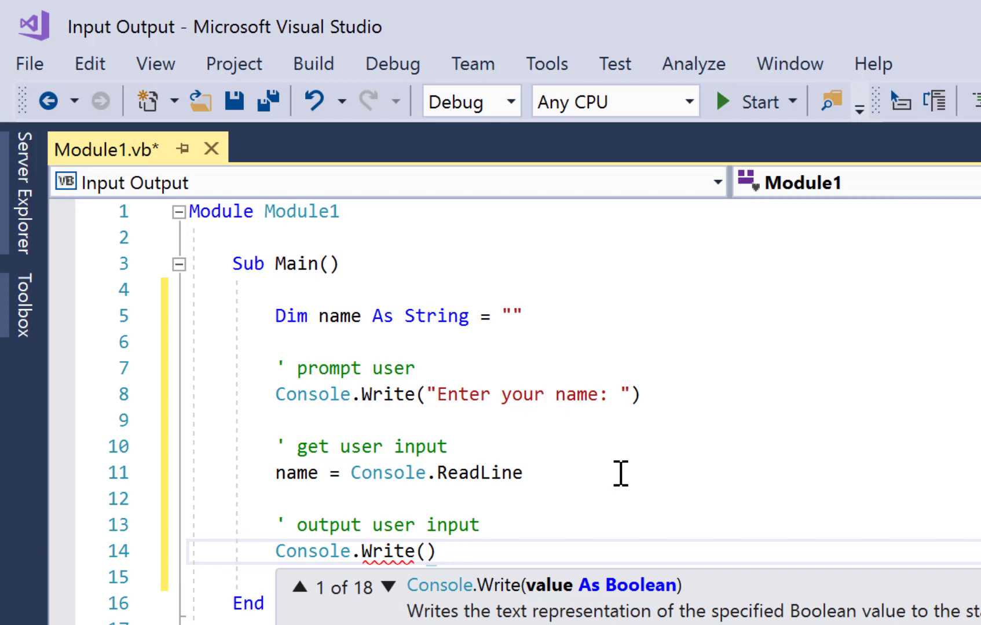
{"action": "mouse_move", "coordinate": [598, 478]}
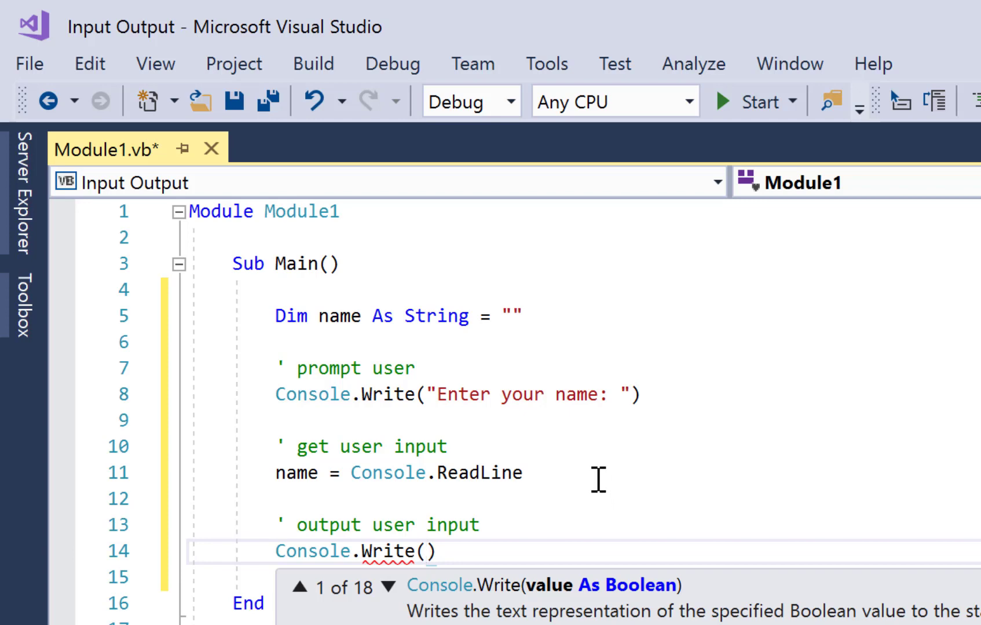
{"action": "type", "text": "name"}
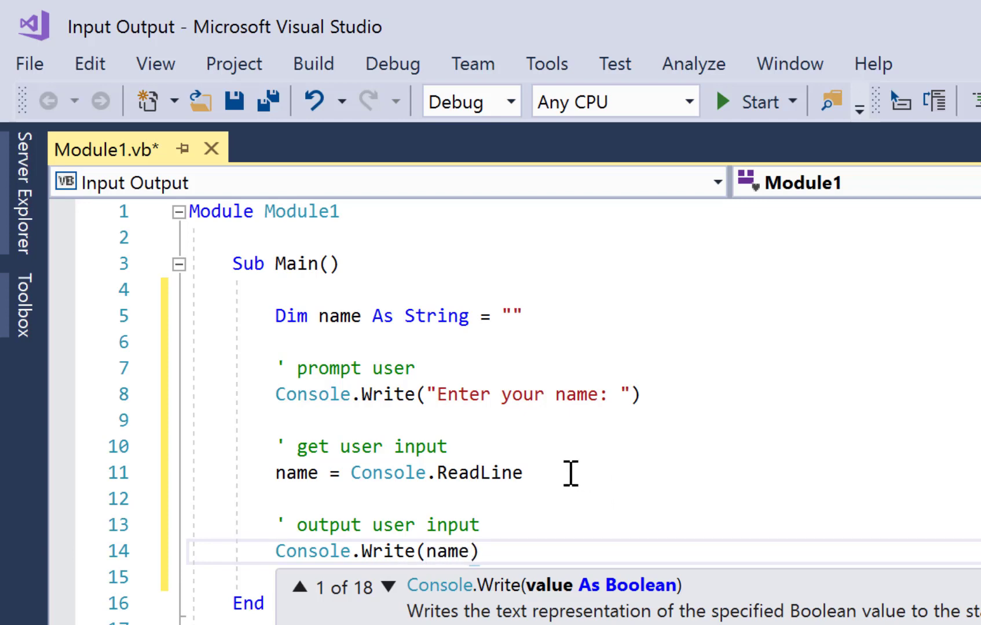
{"action": "left_click", "coordinate": [442, 551]}
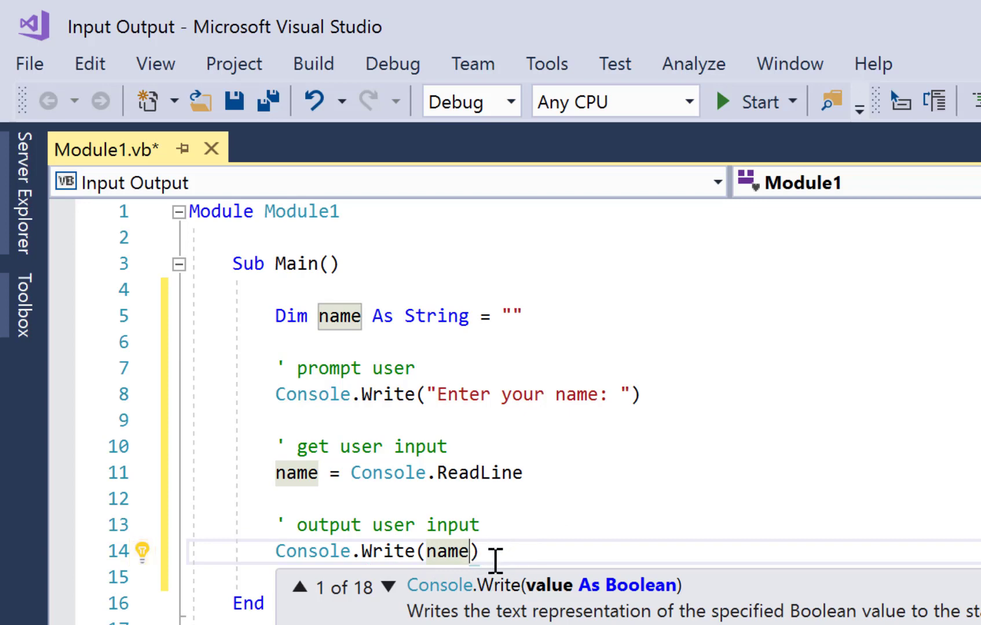
{"action": "mouse_move", "coordinate": [500, 557]}
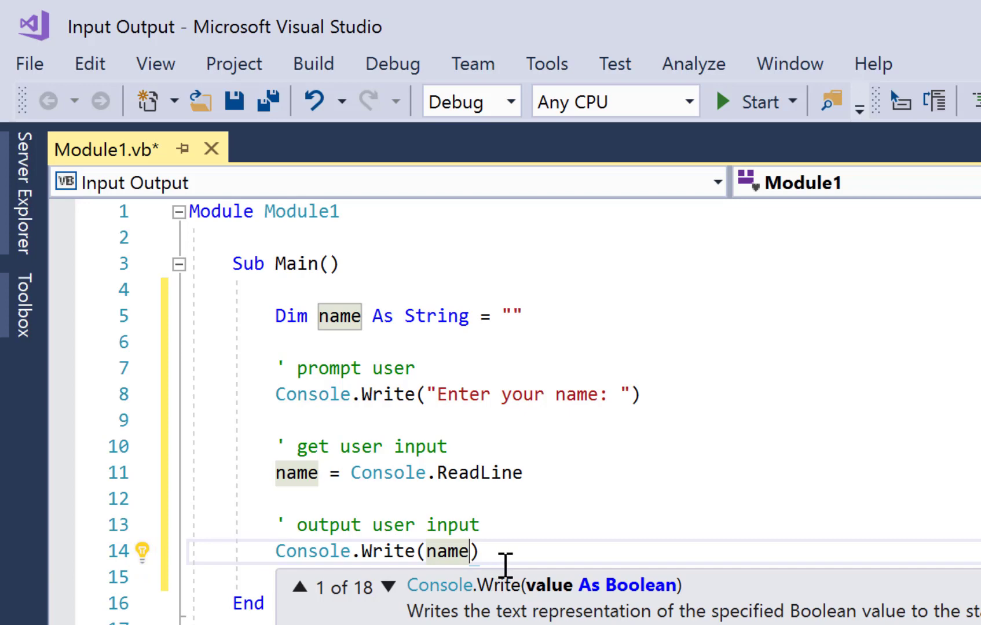
{"action": "mouse_move", "coordinate": [461, 417]}
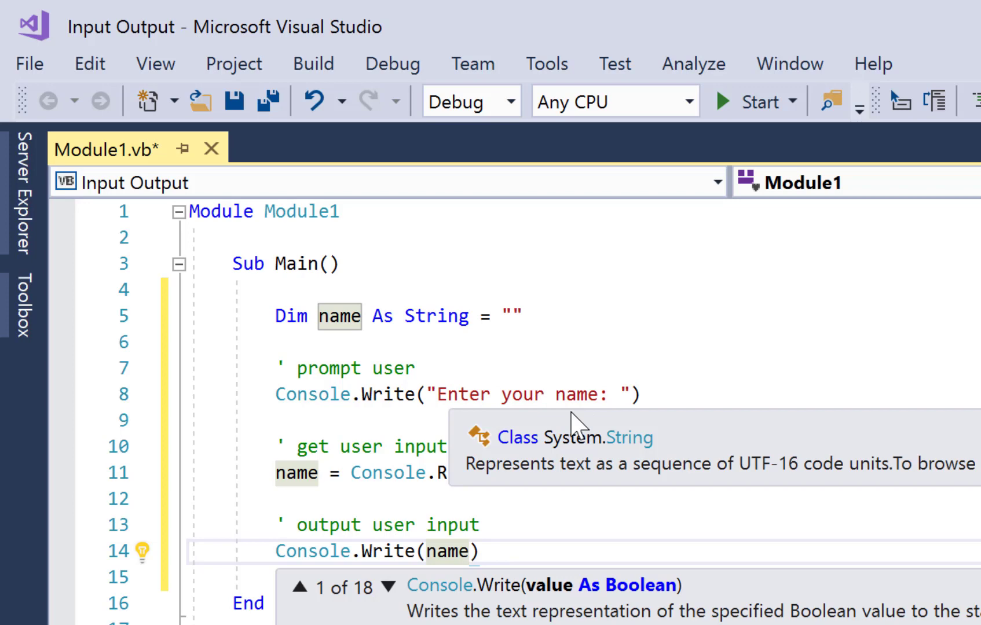
{"action": "mouse_move", "coordinate": [727, 411]}
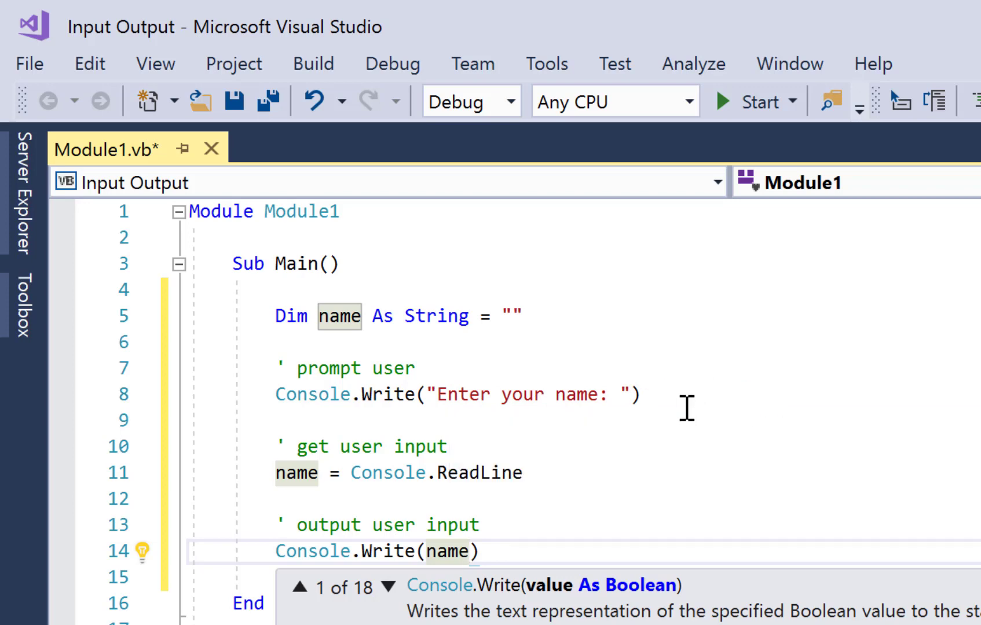
{"action": "mouse_move", "coordinate": [675, 415]}
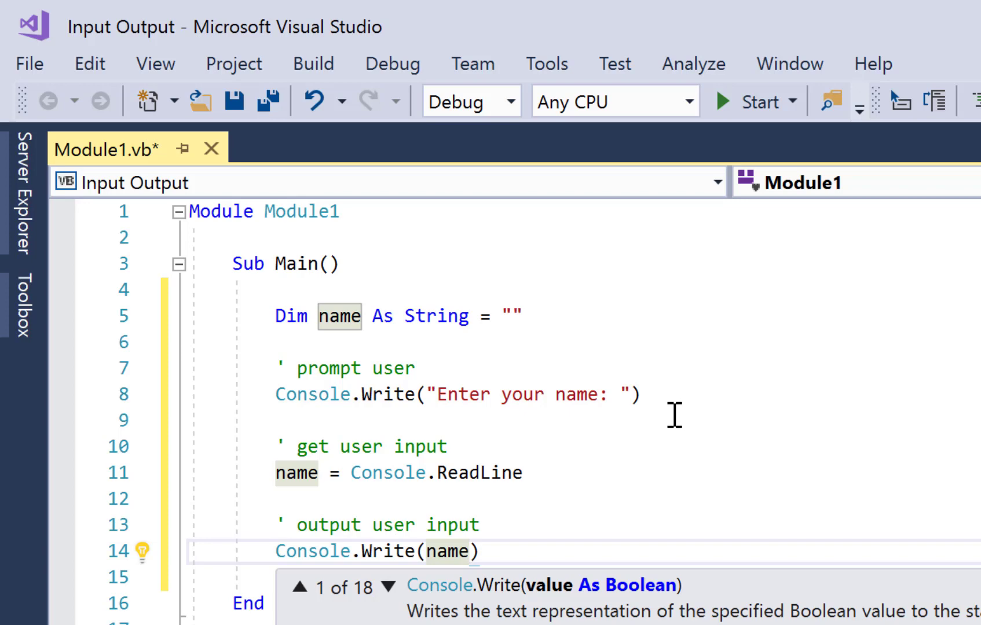
{"action": "mouse_move", "coordinate": [678, 420]}
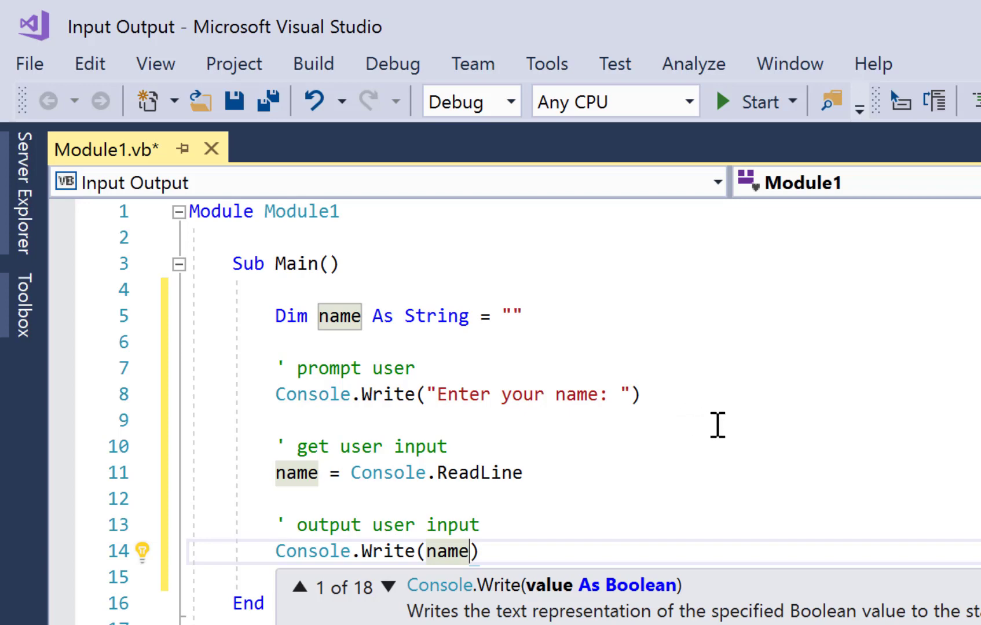
{"action": "mouse_move", "coordinate": [696, 485]}
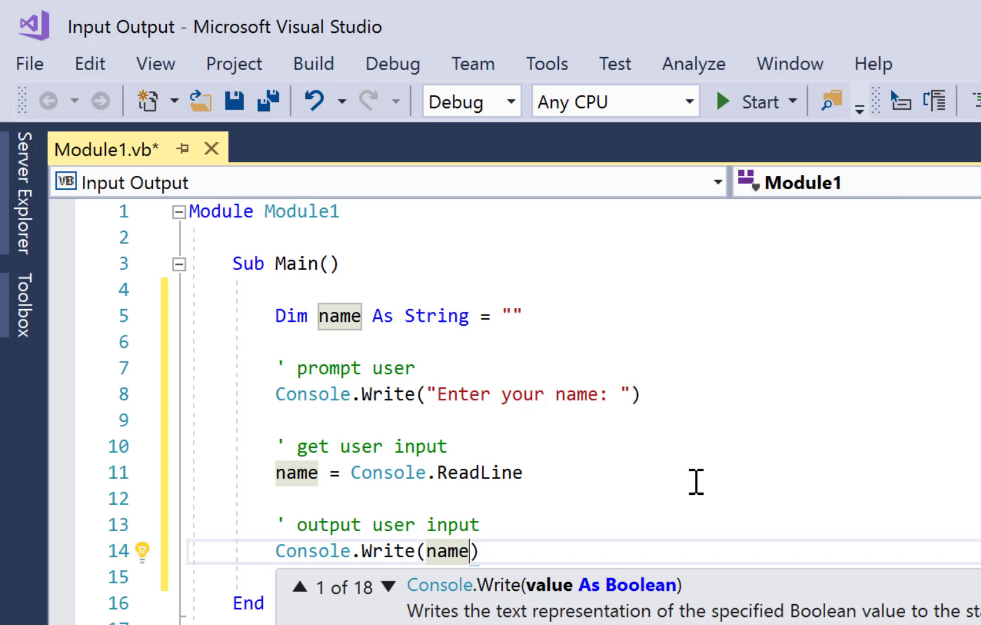
{"action": "left_click", "coordinate": [494, 551]}
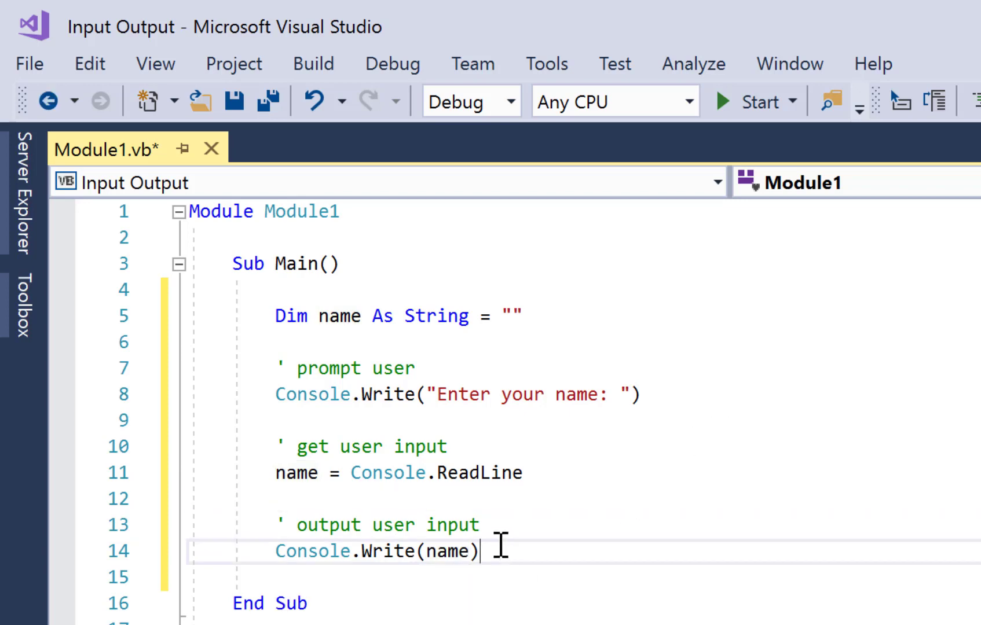
Add Console.ReadKey() below Console.Write(name).
{"action": "type", "text": "console"}
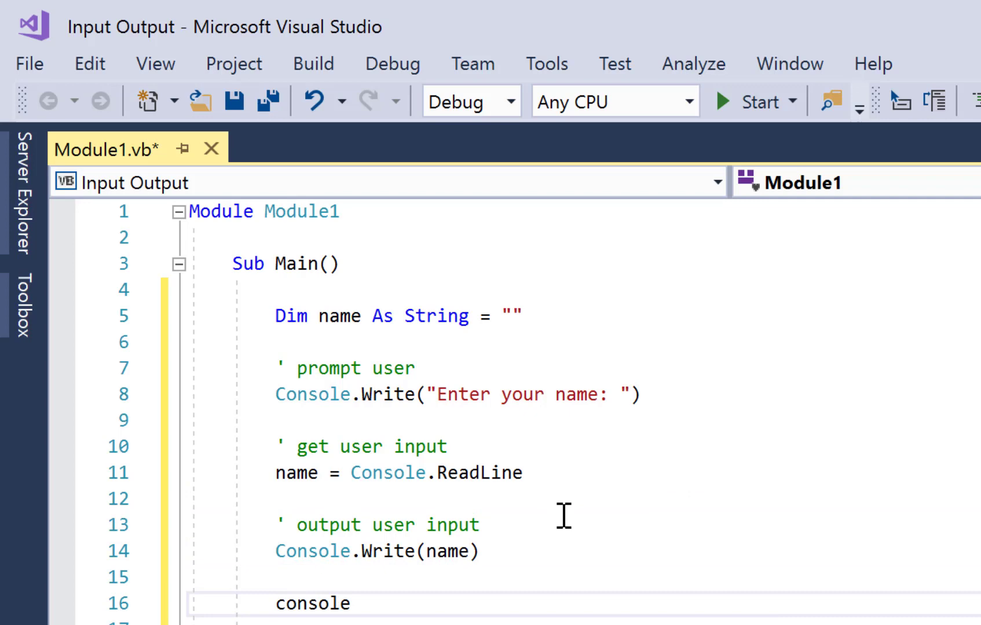
{"action": "type", "text": "Console.ReadKey()"}
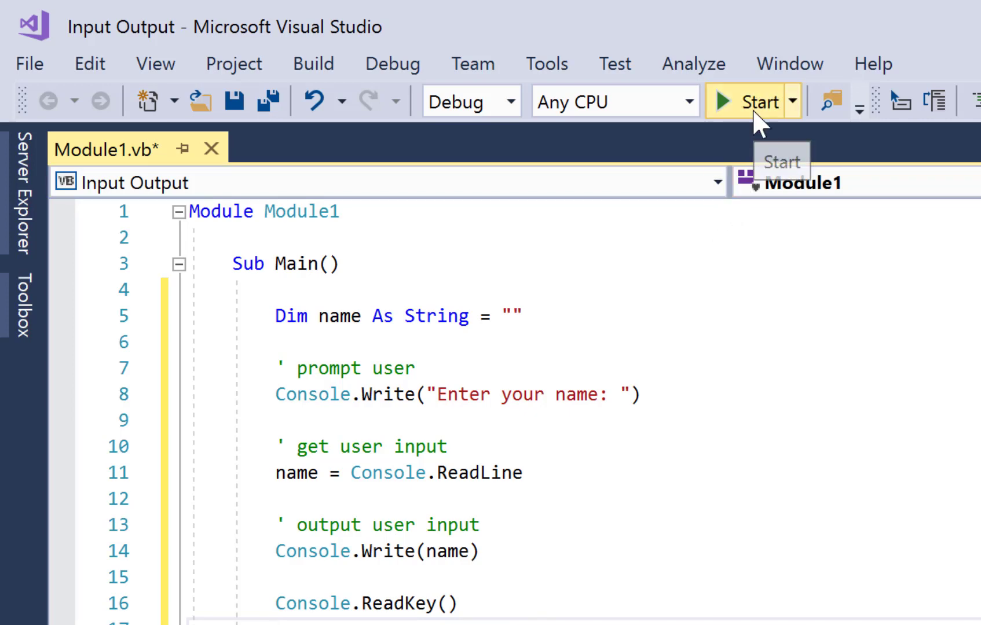
Run the program and enter 'Bob' at the name prompt.
{"action": "left_click", "coordinate": [753, 101]}
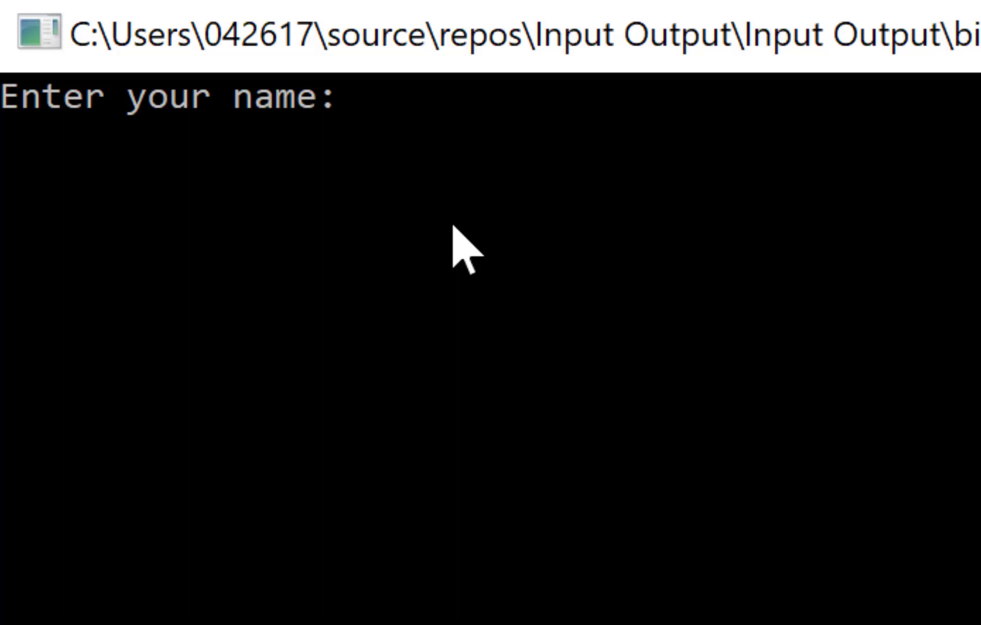
{"action": "type", "text": "Bob"}
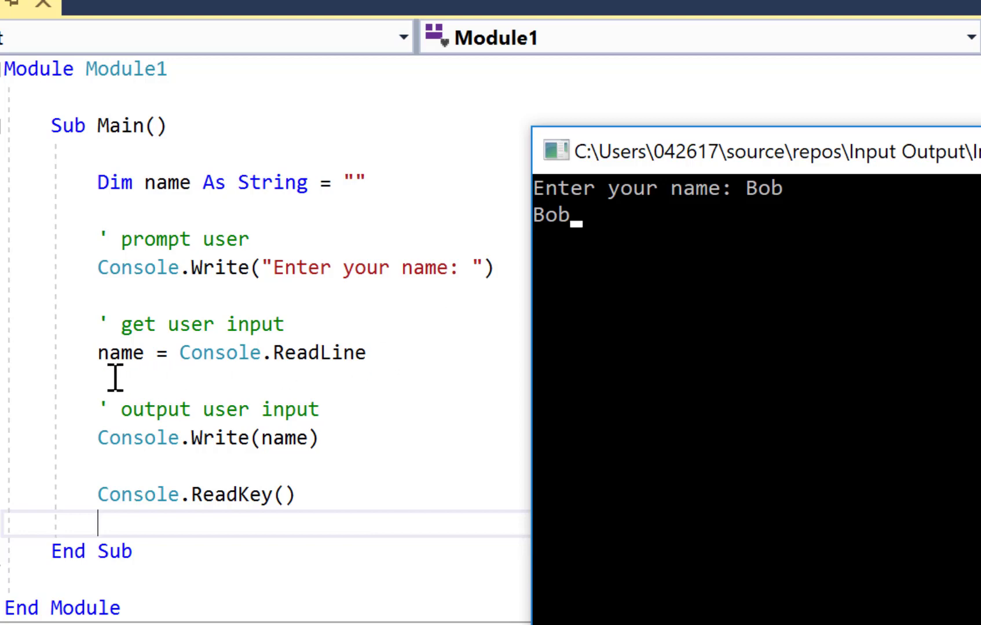
{"action": "mouse_move", "coordinate": [67, 369]}
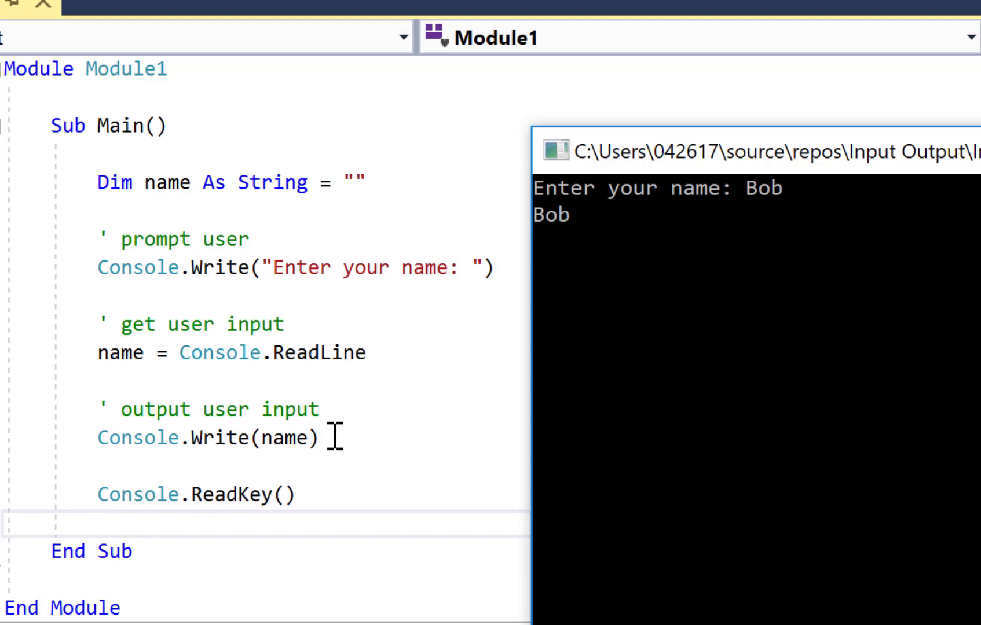
{"action": "mouse_move", "coordinate": [346, 411]}
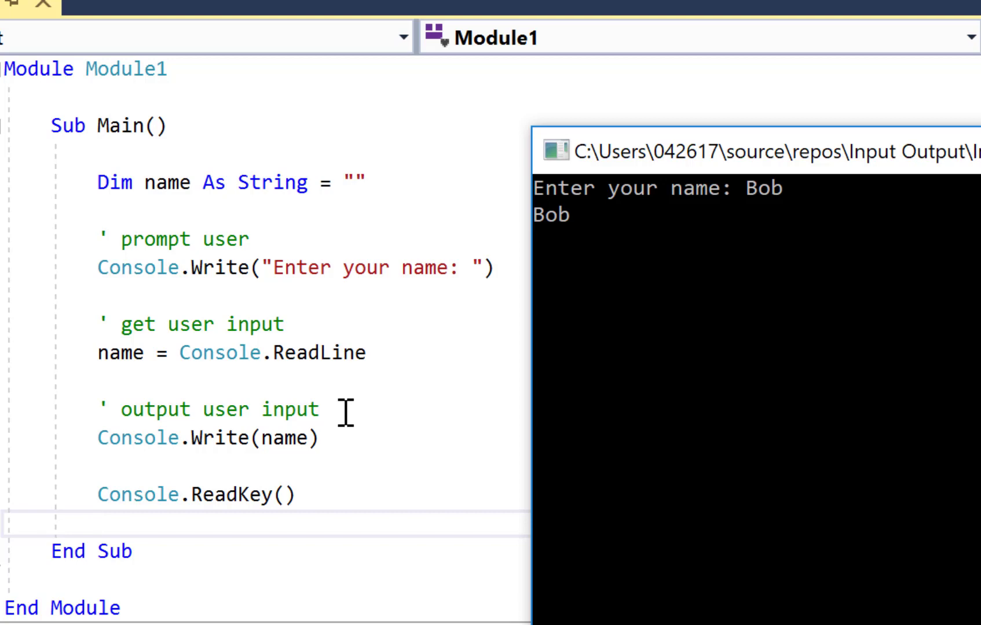